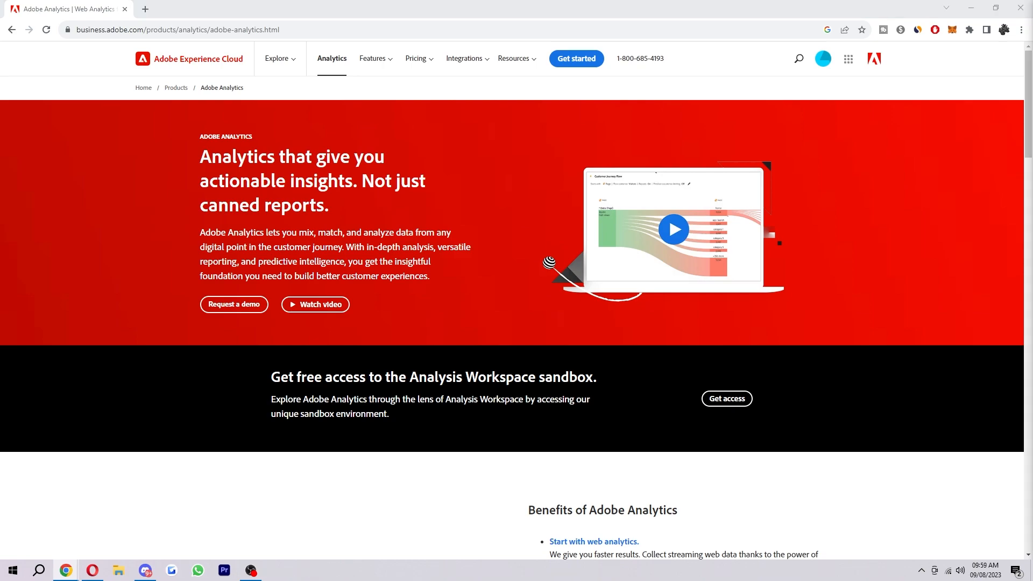
mouse_move(402, 243)
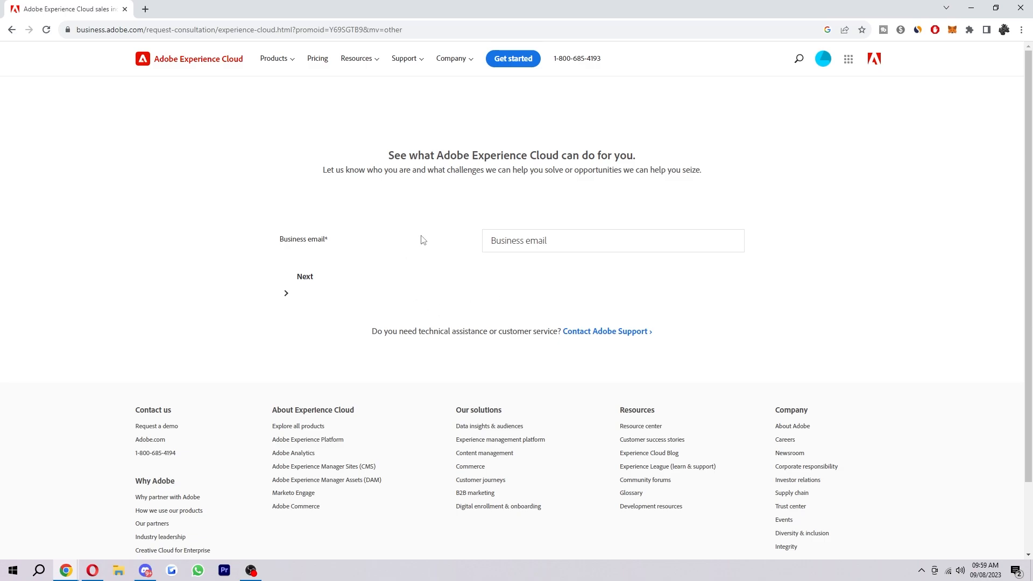
mouse_move(476, 138)
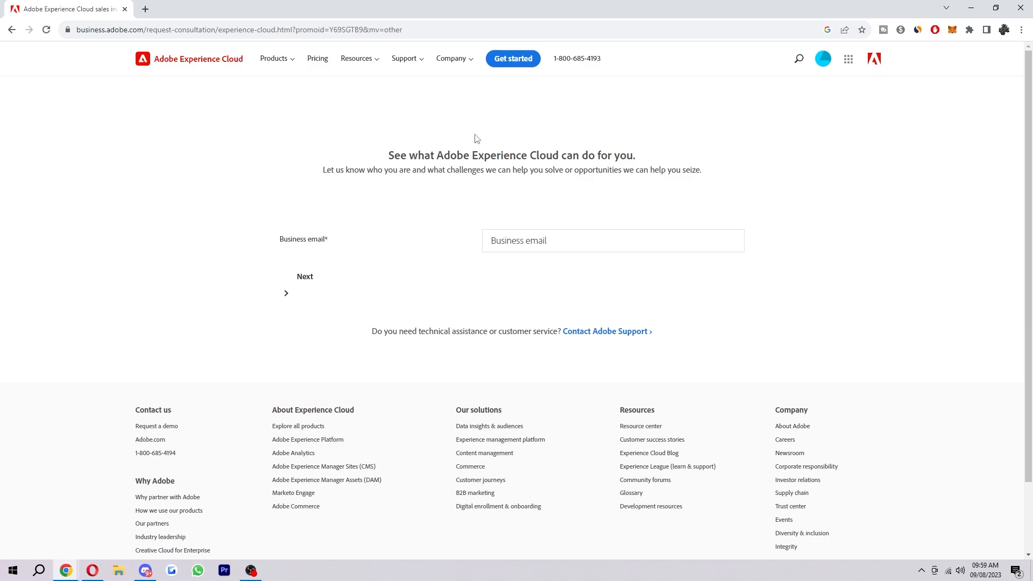
mouse_move(447, 180)
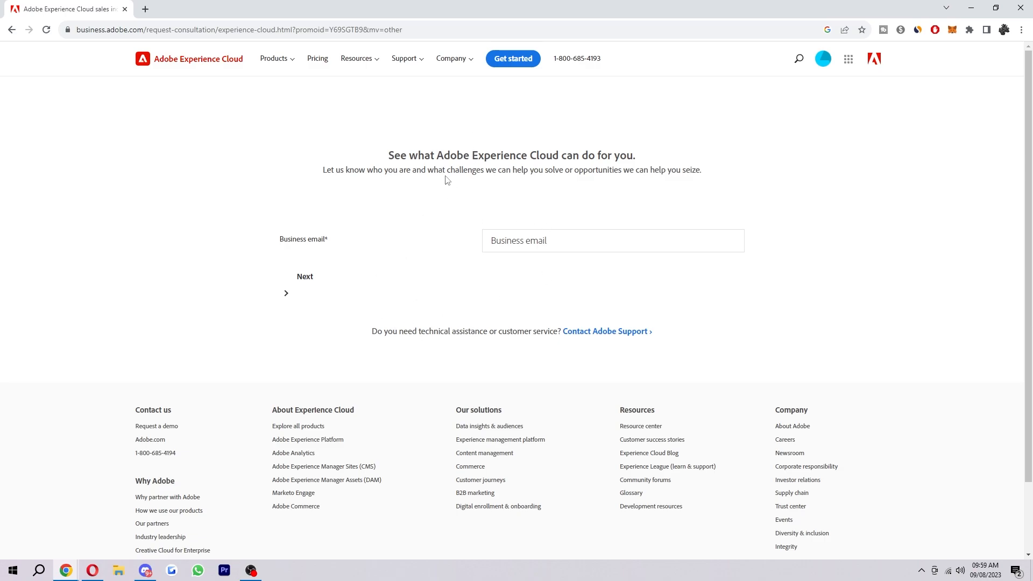